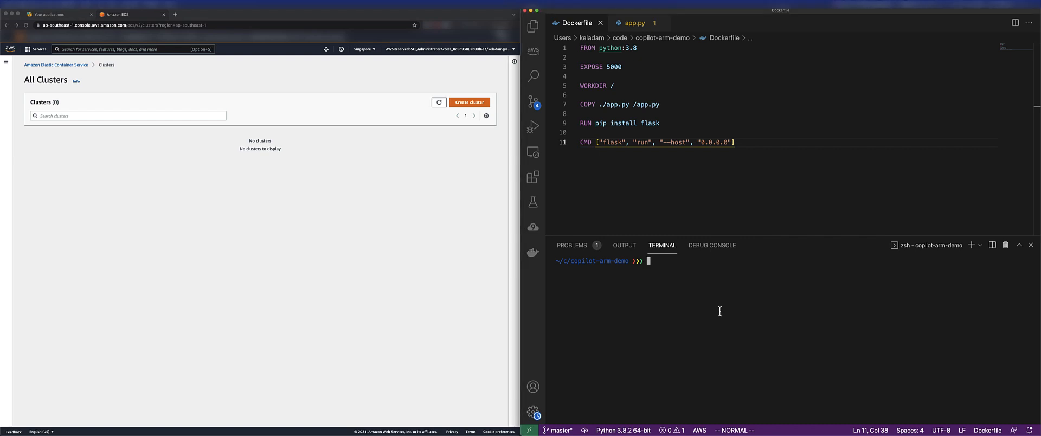
mouse_move(614, 115)
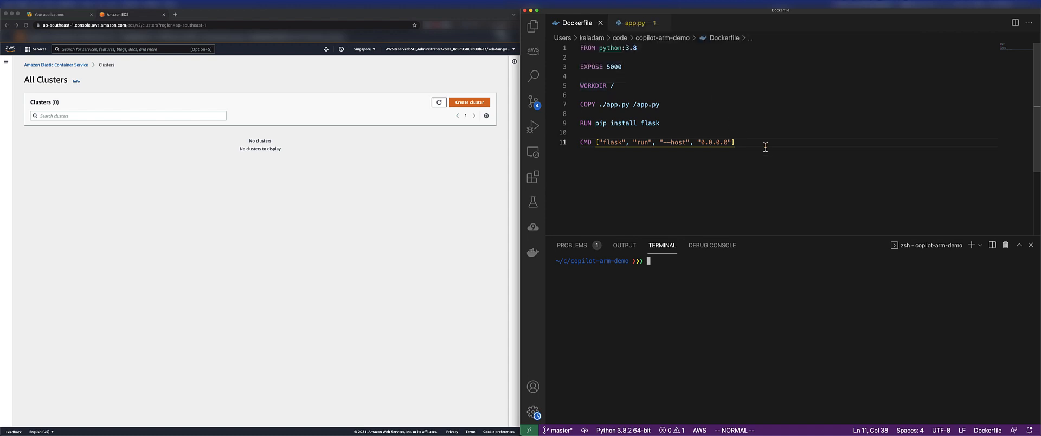
Place app.py in a split editor beside the Dockerfile for review
left_click(636, 23)
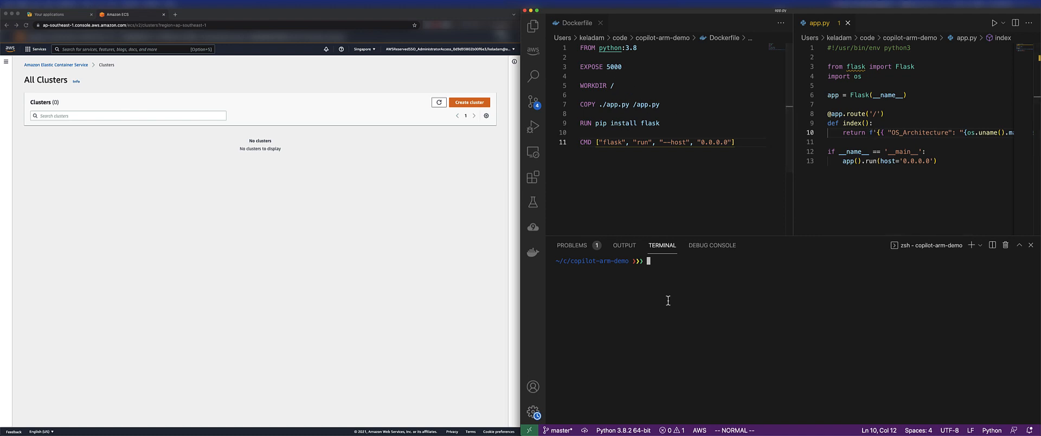
Run copilot init with app fargate-arm-demo, Load Balanced Web Service os-arch from ./Dockerfile
type("copilot init")
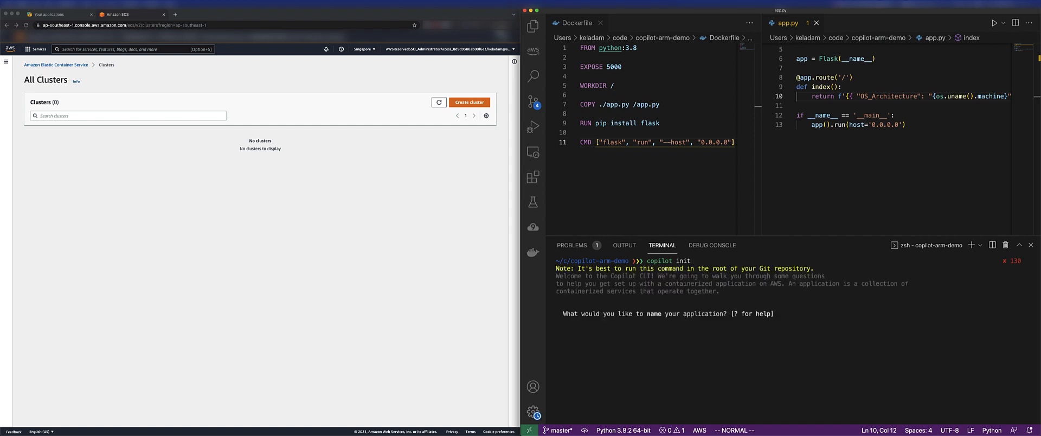
type("fargate-")
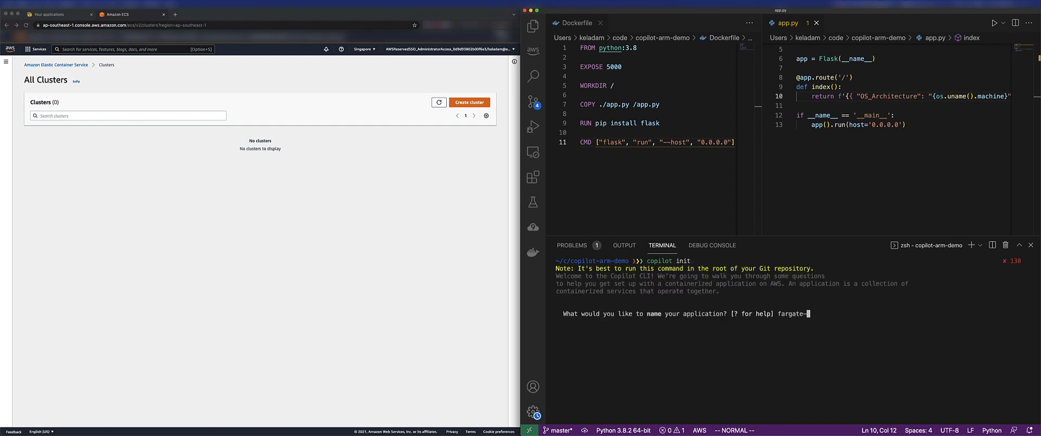
key("Return")
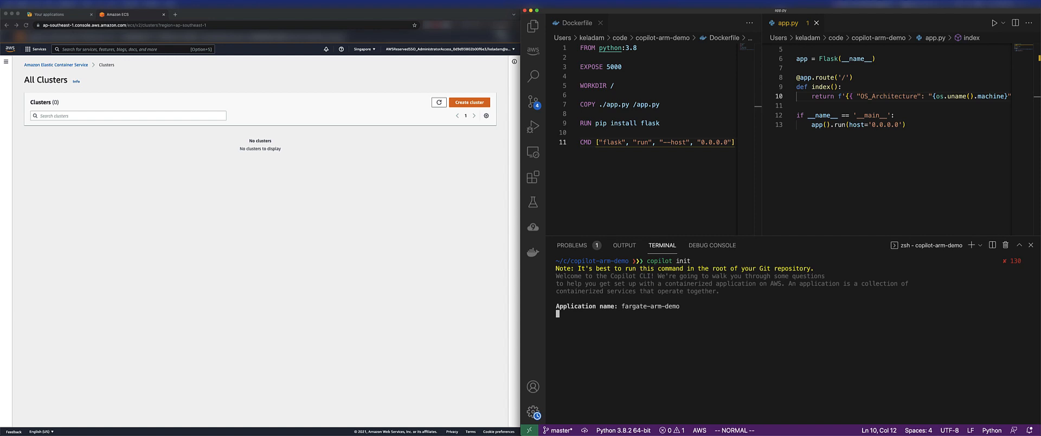
key("Return")
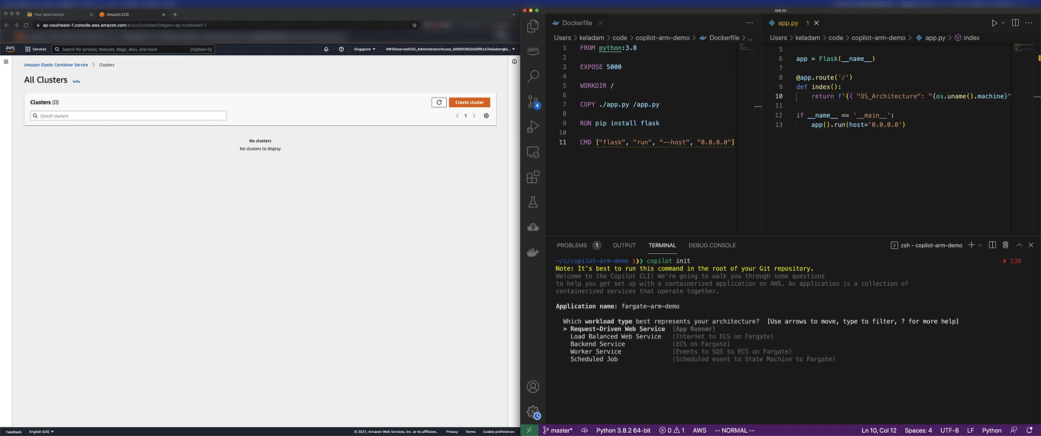
key("Down")
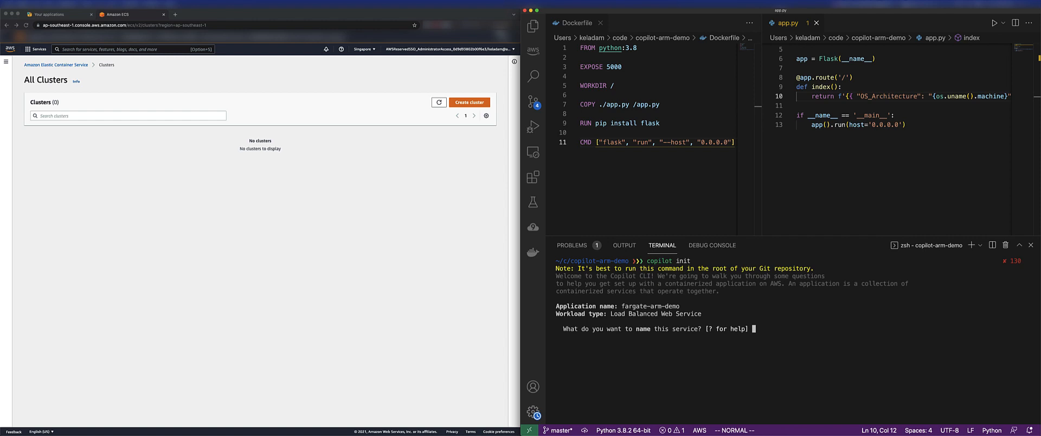
type("os-arch")
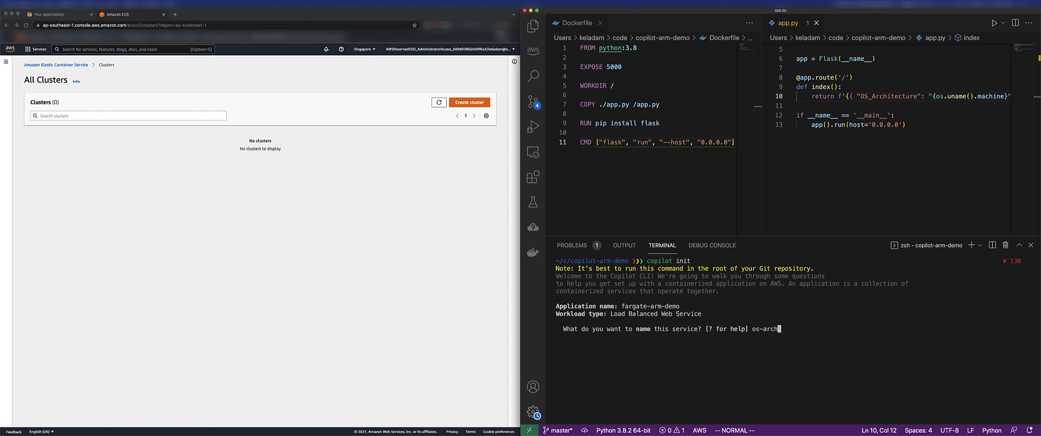
key("Return")
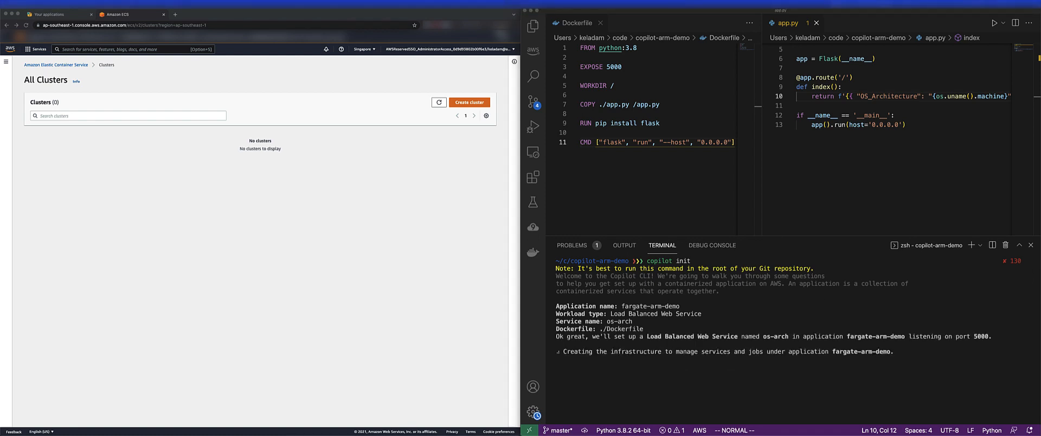
mouse_move(982, 300)
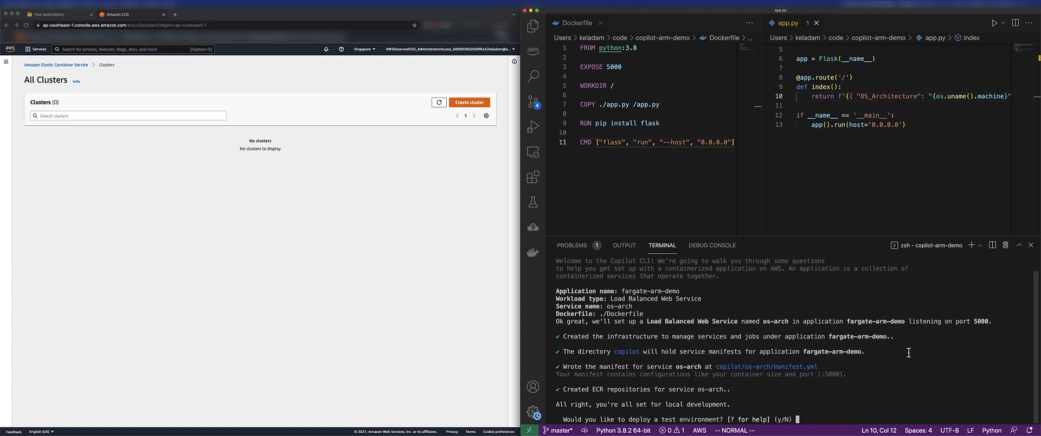
Answer y so copilot creates the test environment and deploys os-arch
type("y")
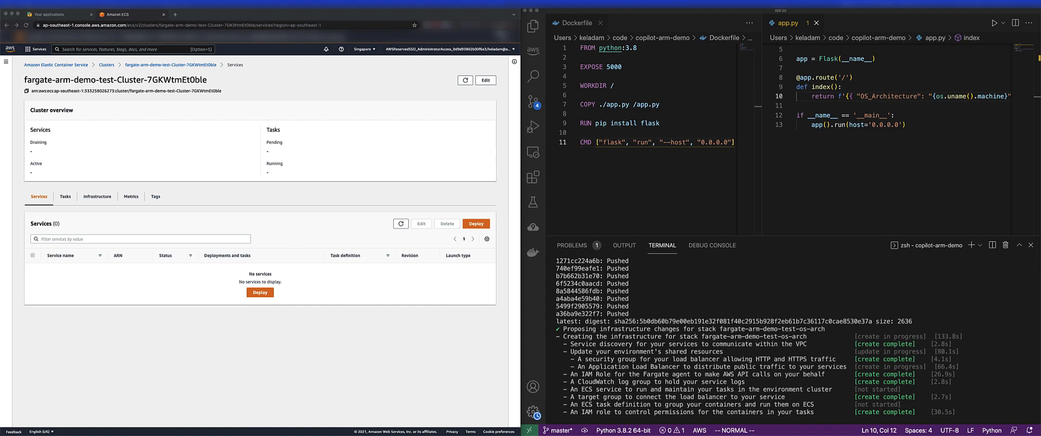
mouse_move(398, 203)
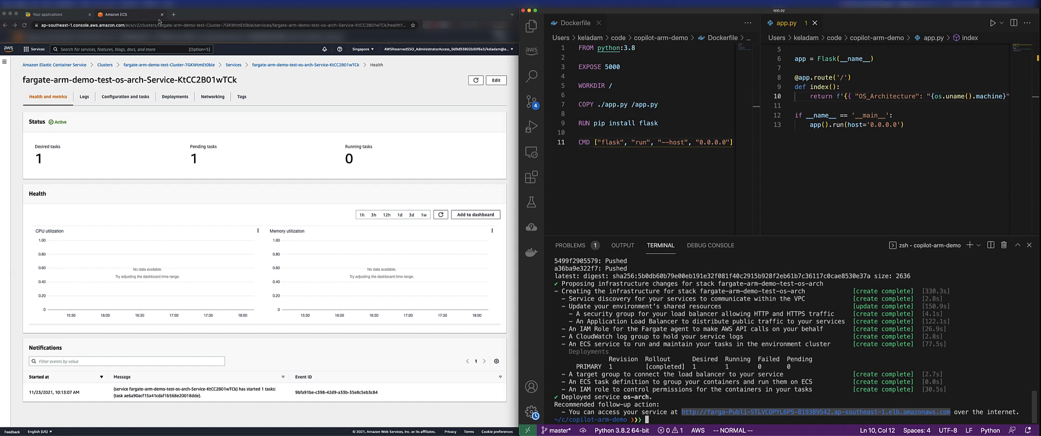
Open the service URL from the terminal, which returns OS_Architecture x86_64
left_click(815, 412)
type("v")
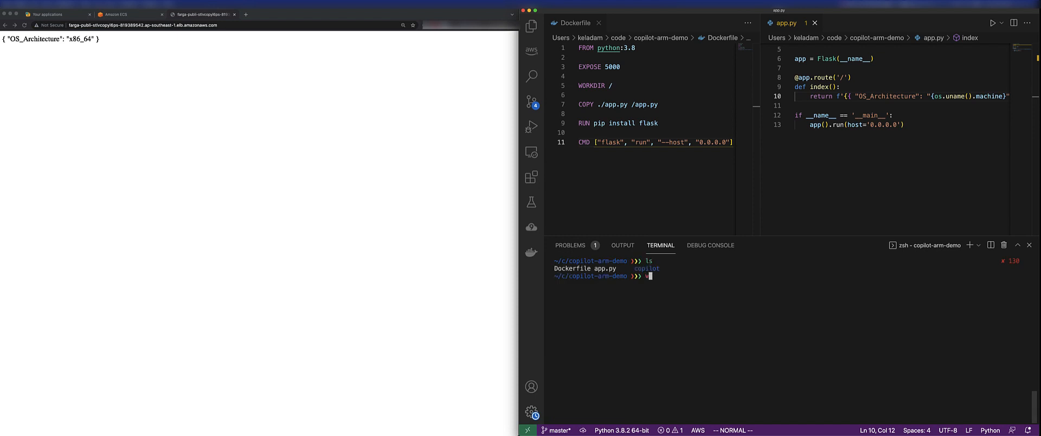
Edit copilot/os-arch/manifest.yml in vim to platform linux/arm64 and prepare copilot svc deploy
type("im copilot/os-arch/")
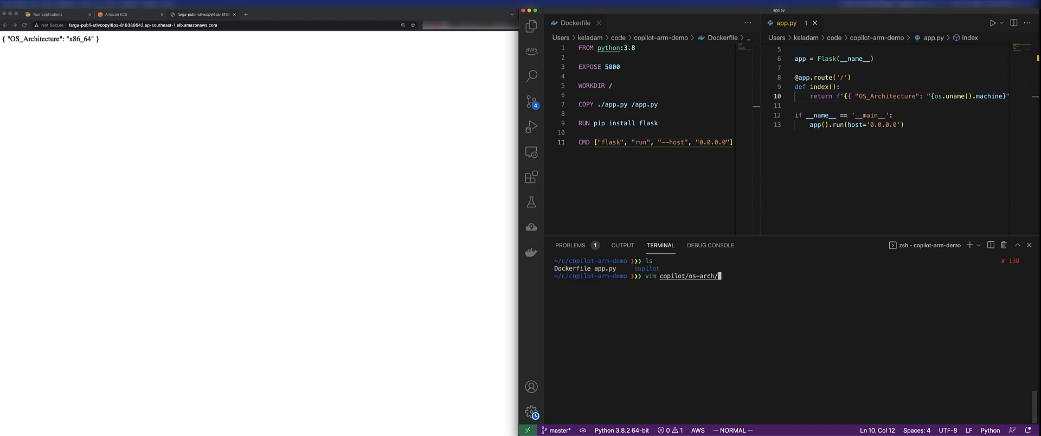
key("Return")
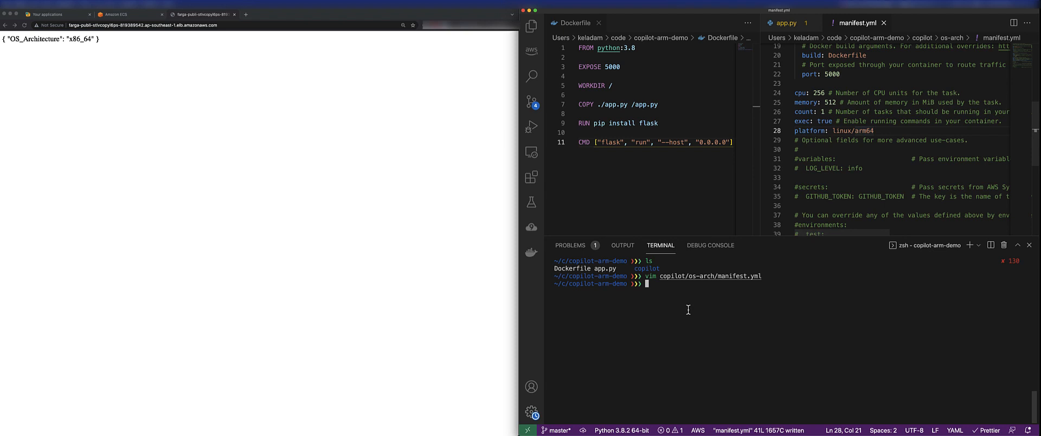
type("copilot svc")
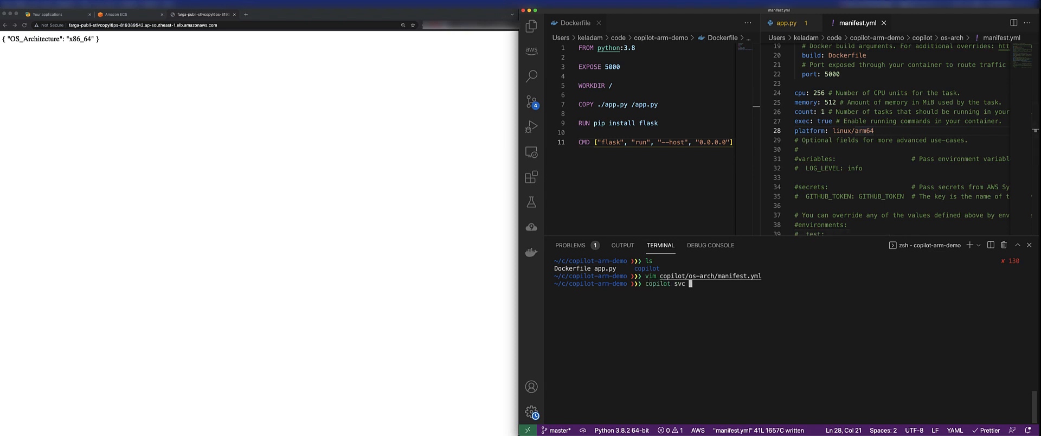
type("deploy")
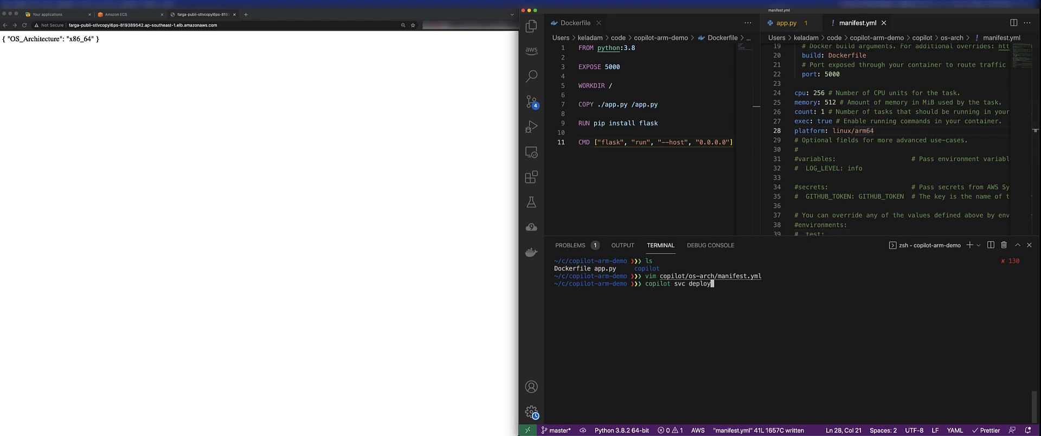
Run copilot svc deploy to rebuild and push the os-arch image for ARM64
key("Return")
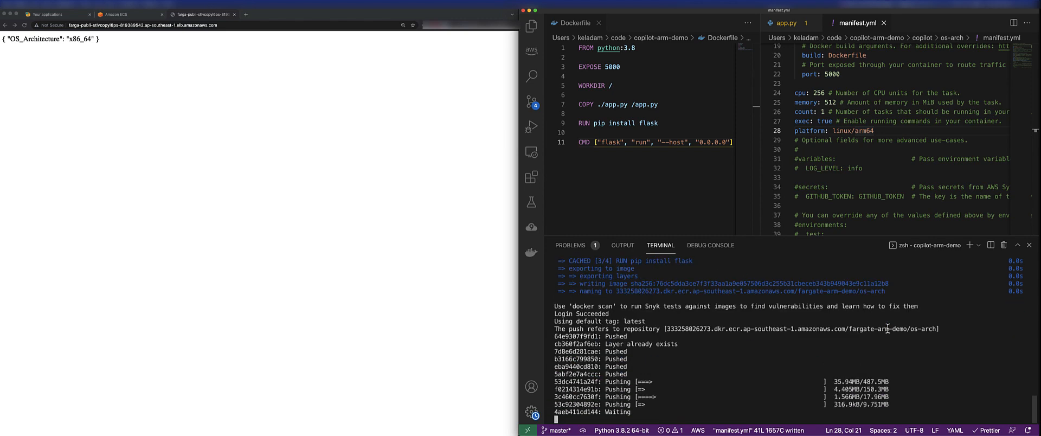
View the service's Deployments rollout, then the app page returning OS_Architecture aarch64
left_click(116, 14)
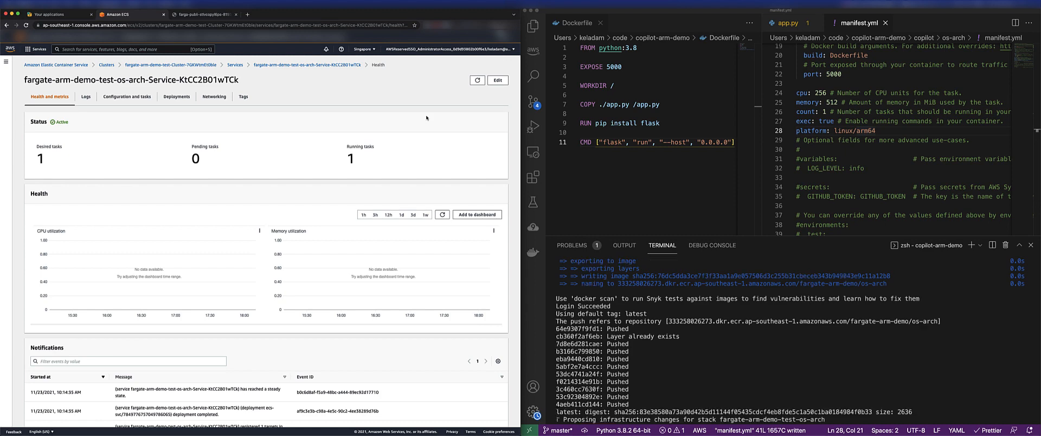
left_click(177, 96)
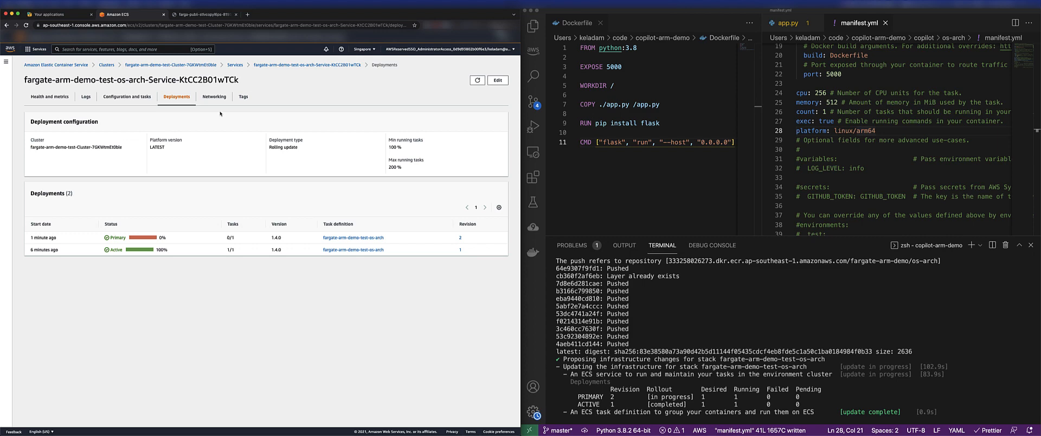
left_click(477, 79)
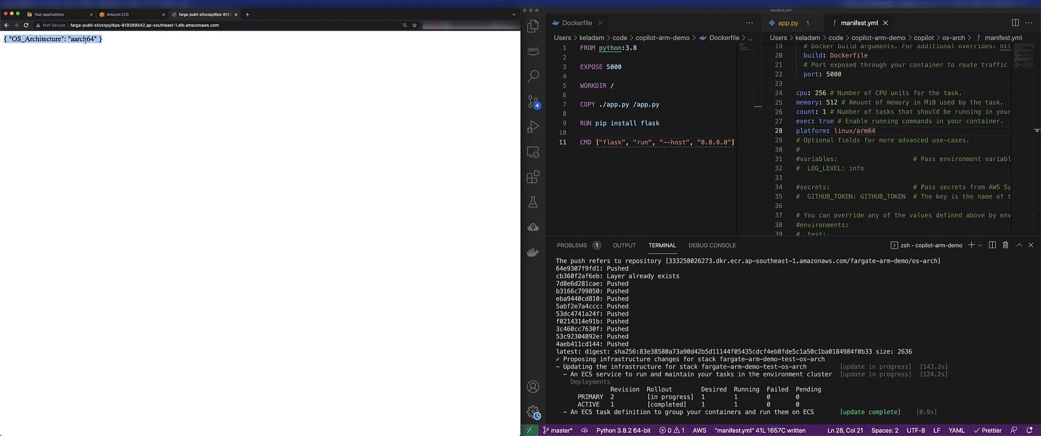
mouse_move(143, 46)
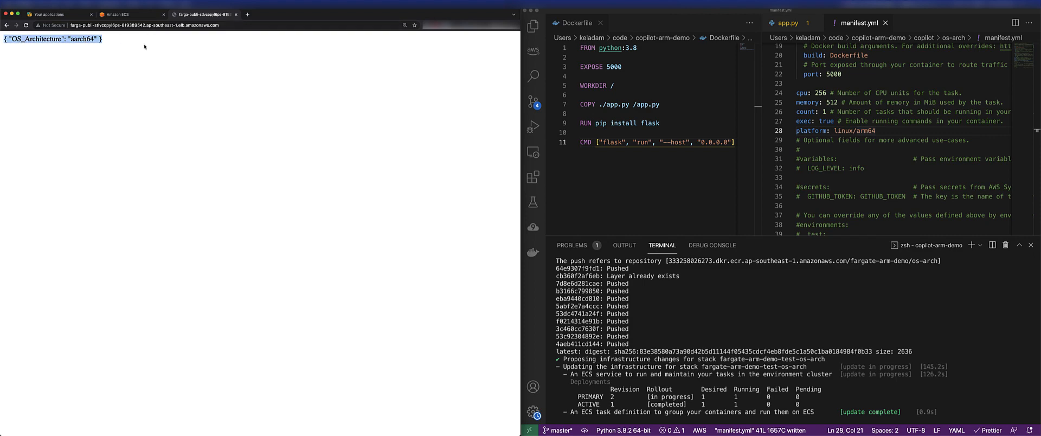
Show Health and metrics, then Configuration and tasks listing the two running Fargate tasks
left_click(126, 14)
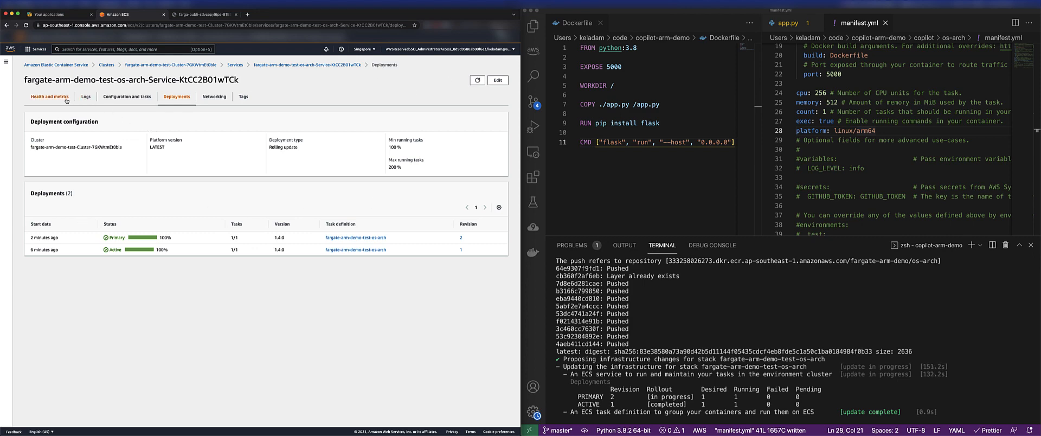
left_click(49, 97)
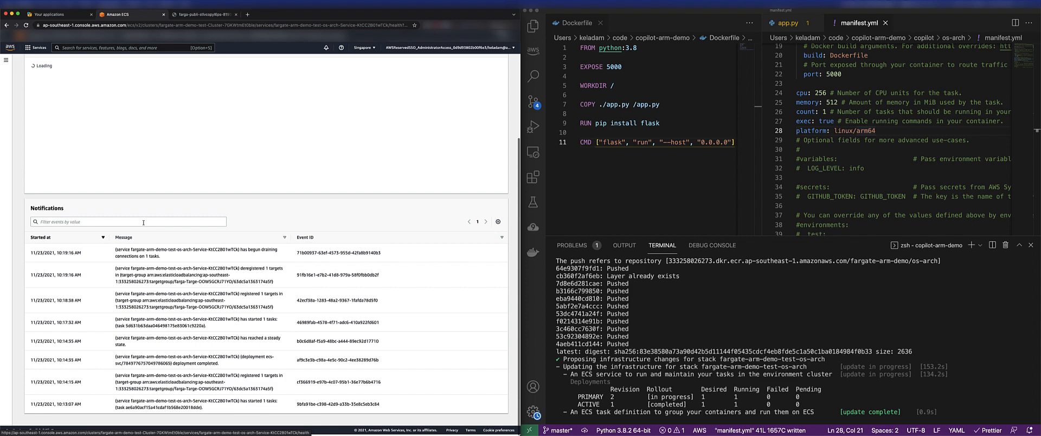
left_click(127, 97)
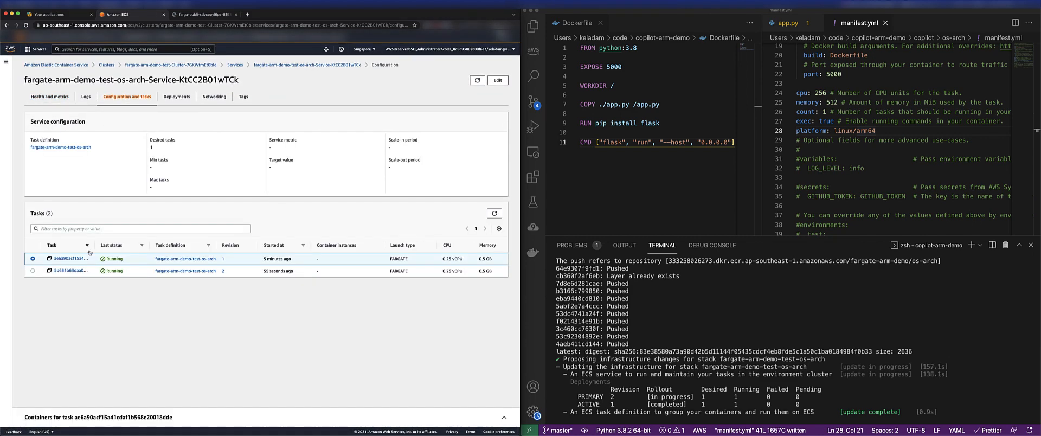
Inspect the newer Linux/ARM64 task and open its task definition fargate-arm-demo-test-os-arch:2
left_click(68, 271)
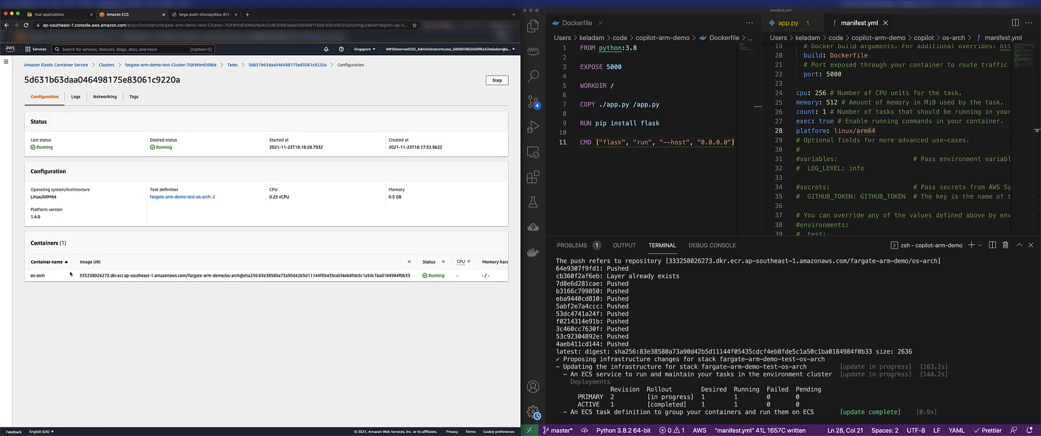
left_click(203, 14)
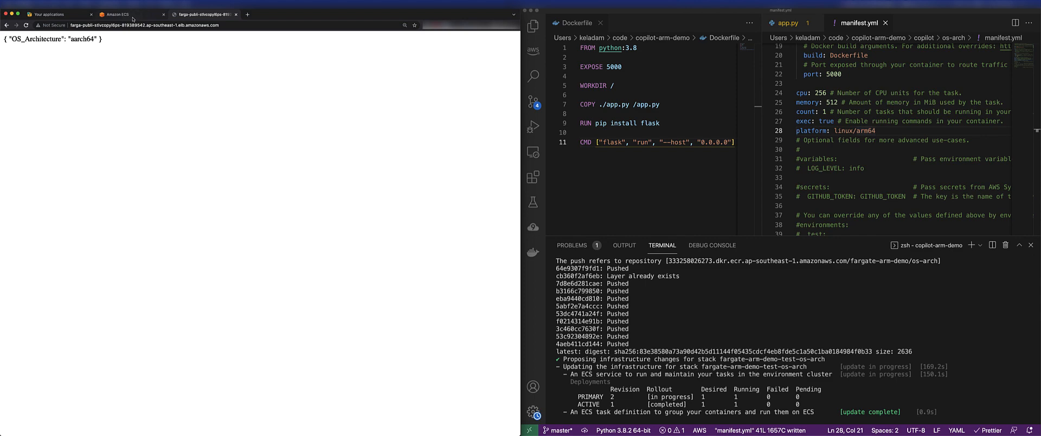
left_click(122, 14)
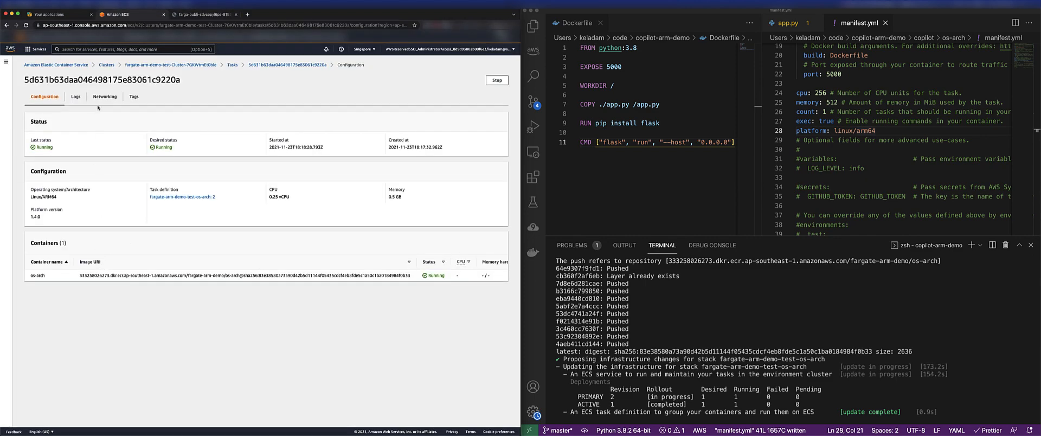
left_click(181, 197)
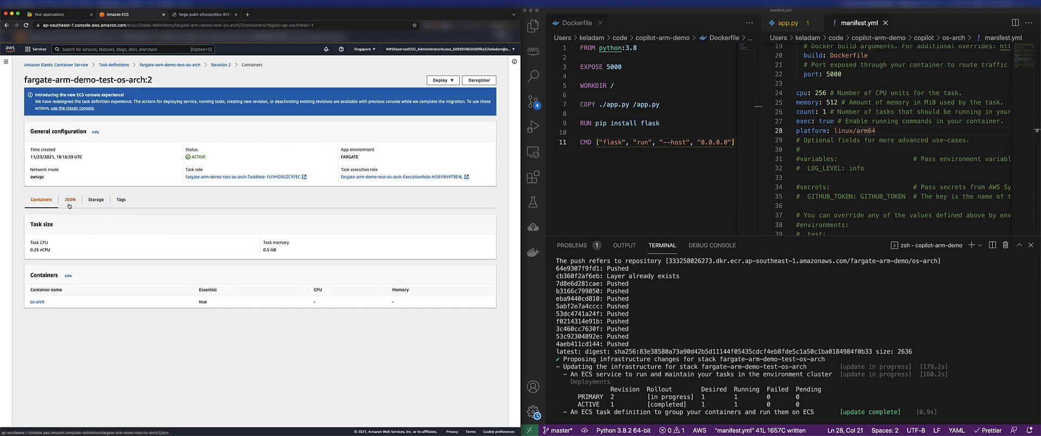
View the task definition JSON and highlight cpuArchitecture ARM64 under runtimePlatform
left_click(69, 200)
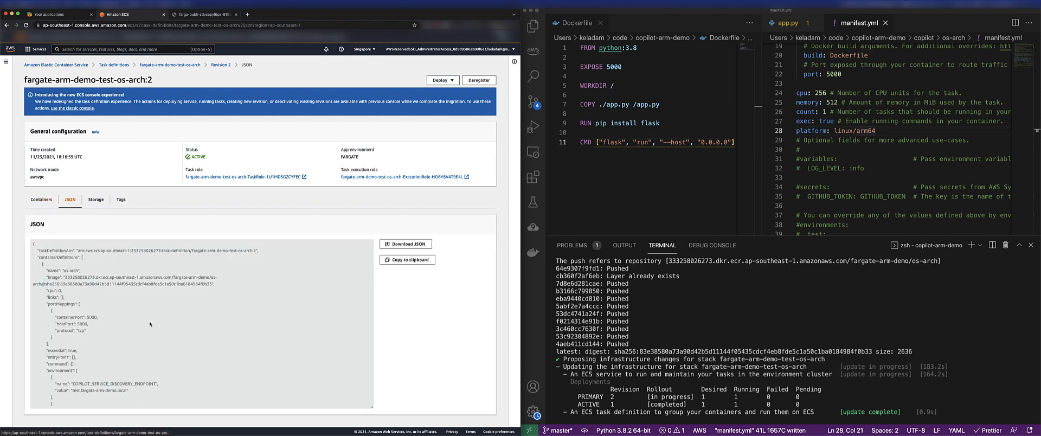
scroll("down", 3)
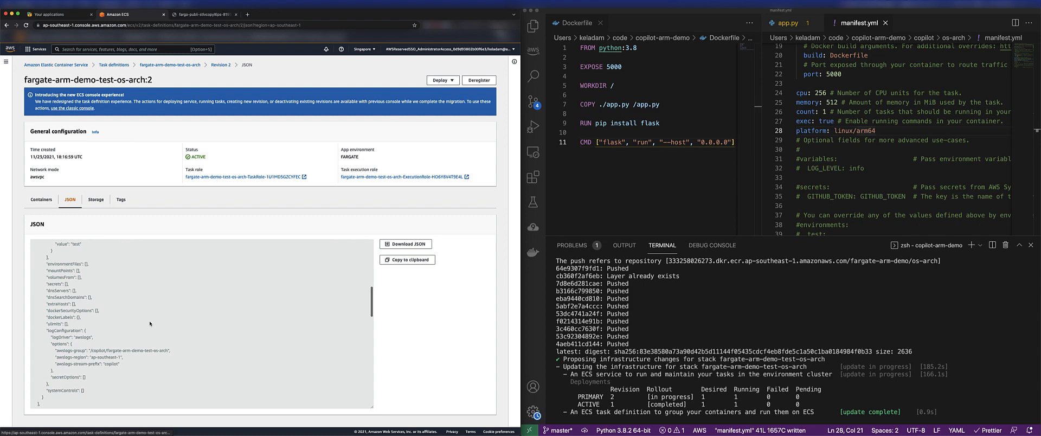
scroll("down", 3)
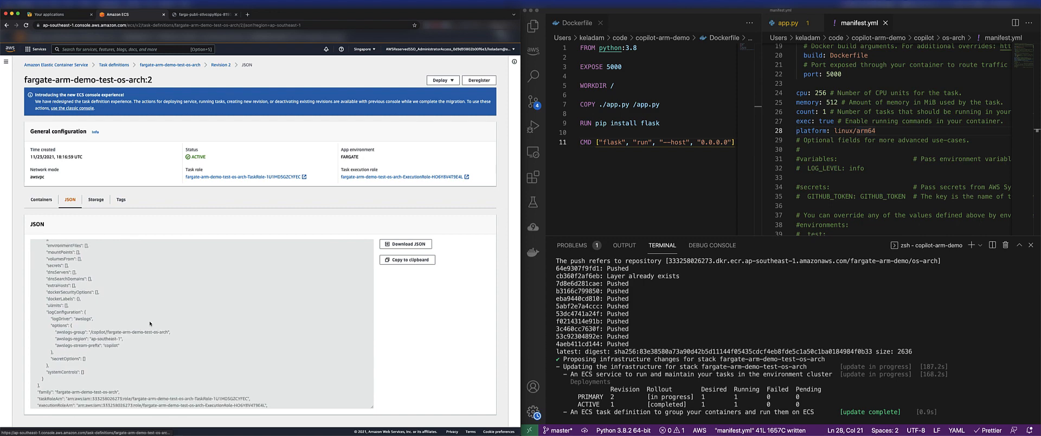
scroll("down", 3)
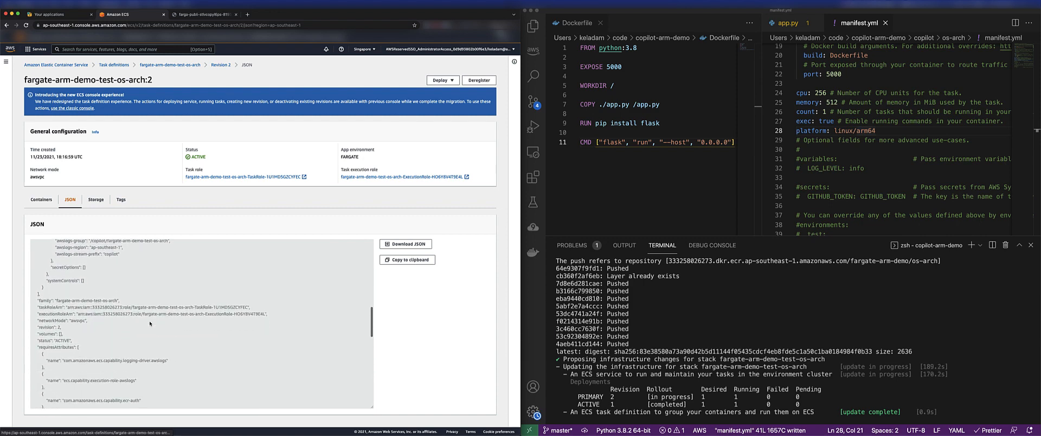
scroll("down", 3)
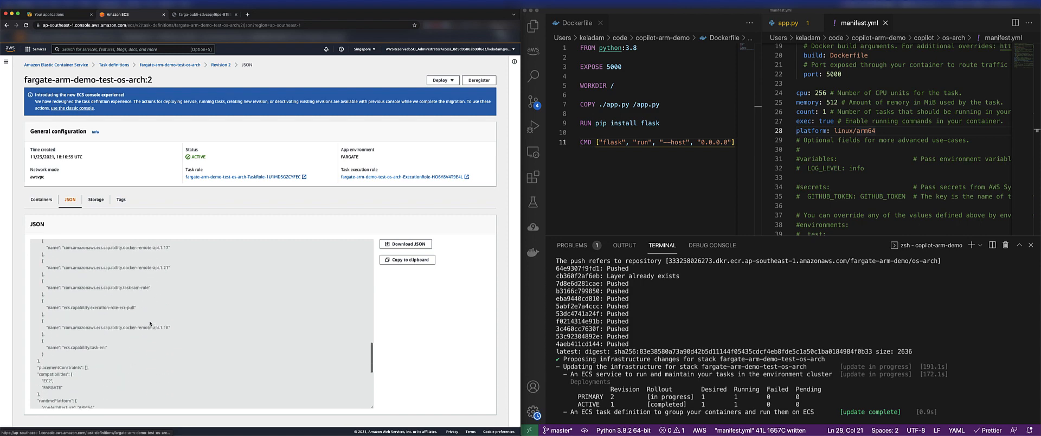
scroll("down", 3)
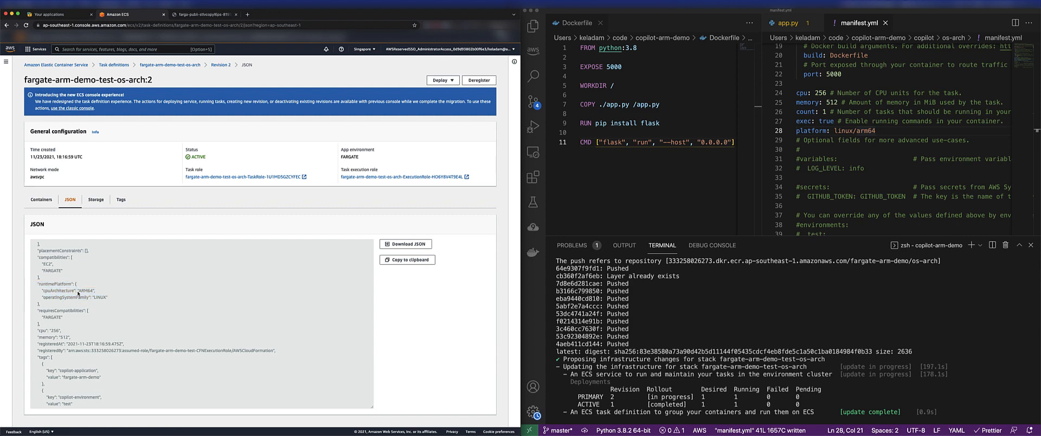
double_click(57, 291)
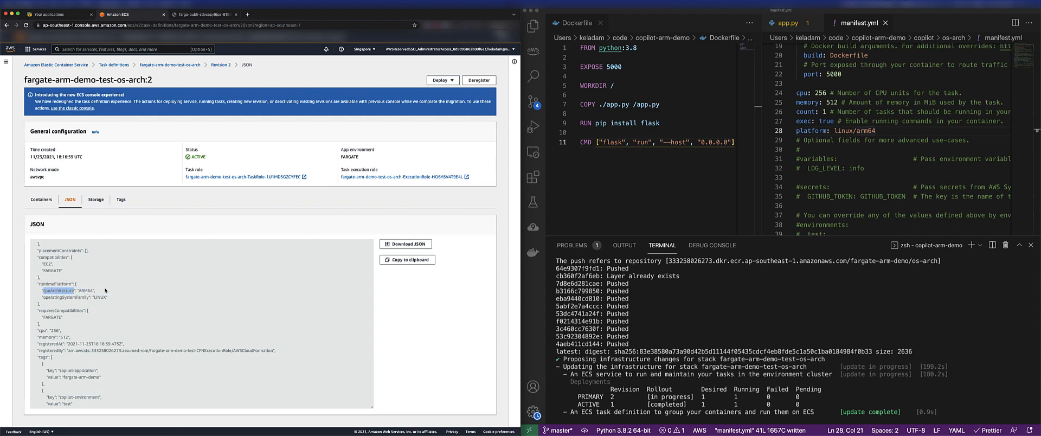